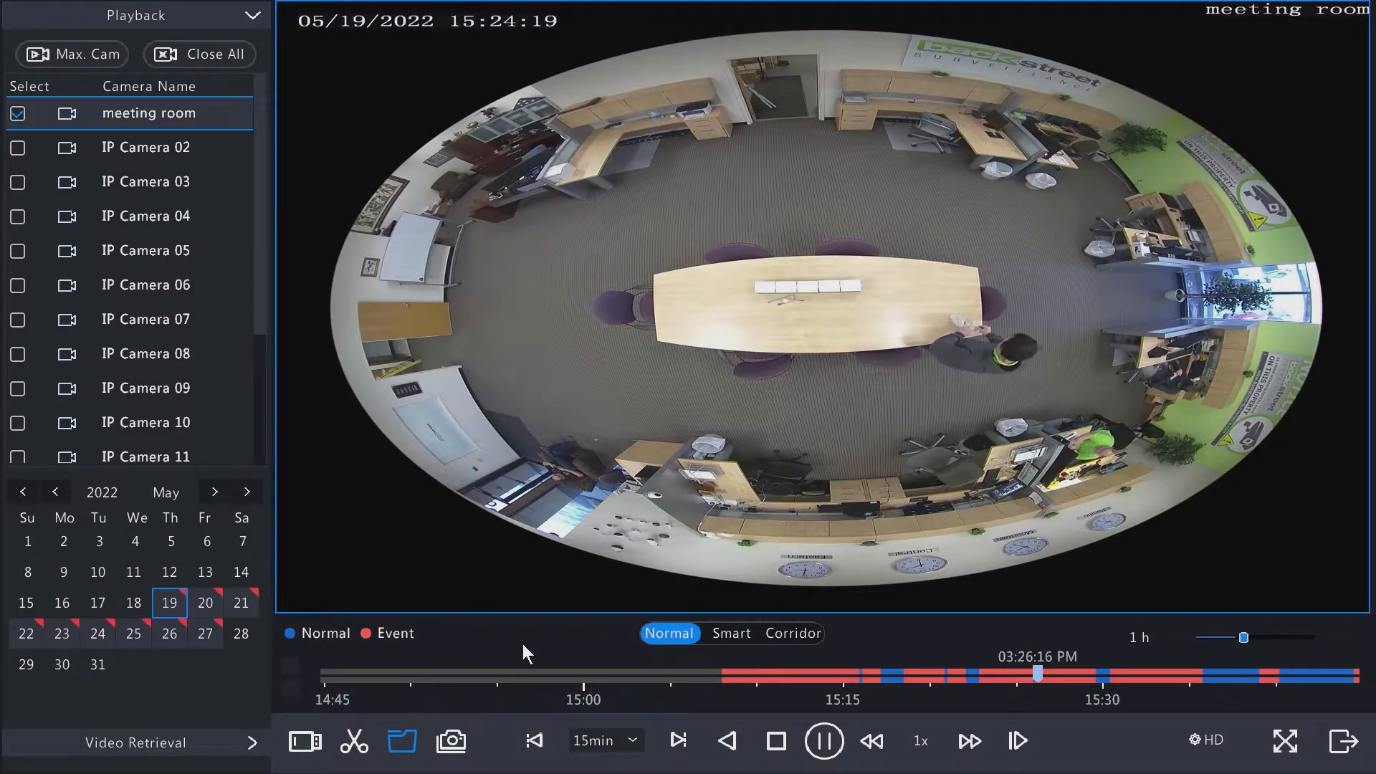
mouse_move(451, 741)
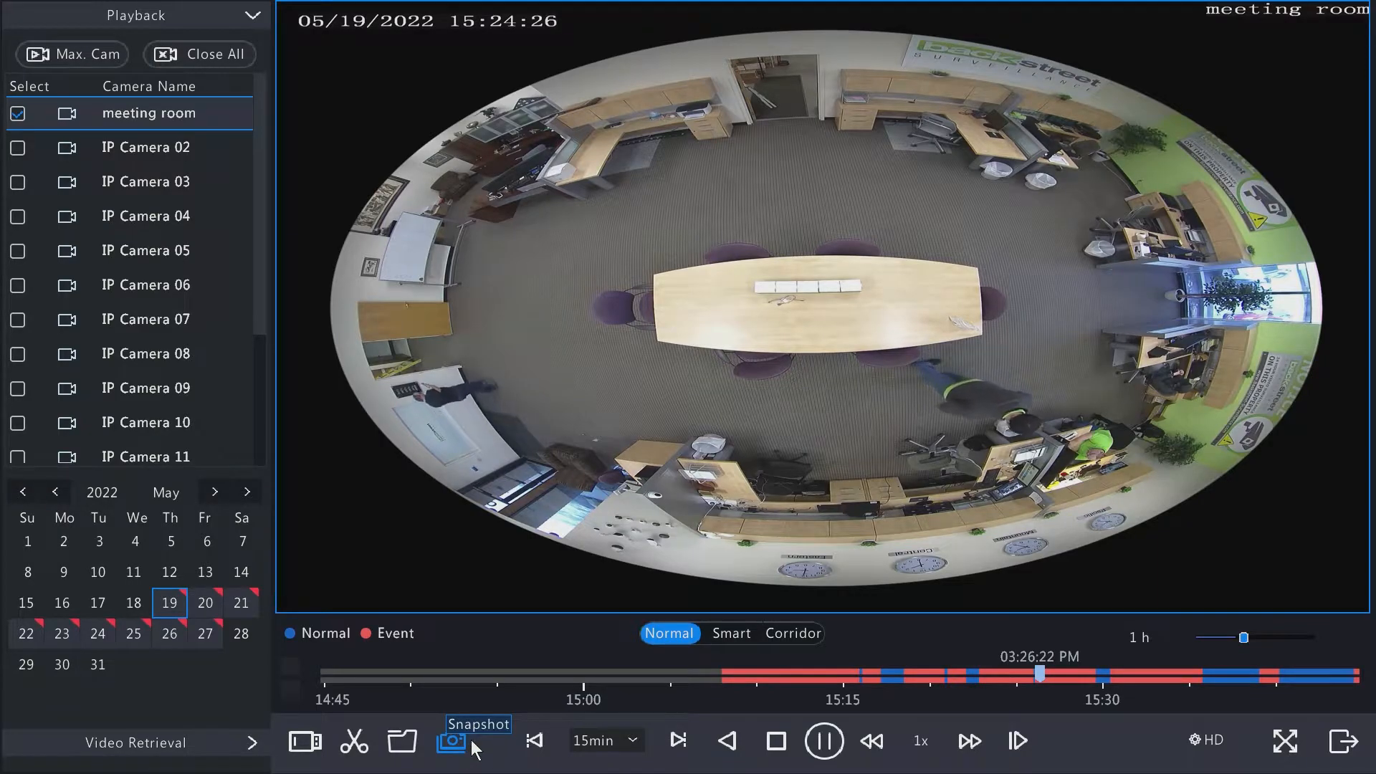
Take a snapshot of the meeting room recording during playback
click(450, 740)
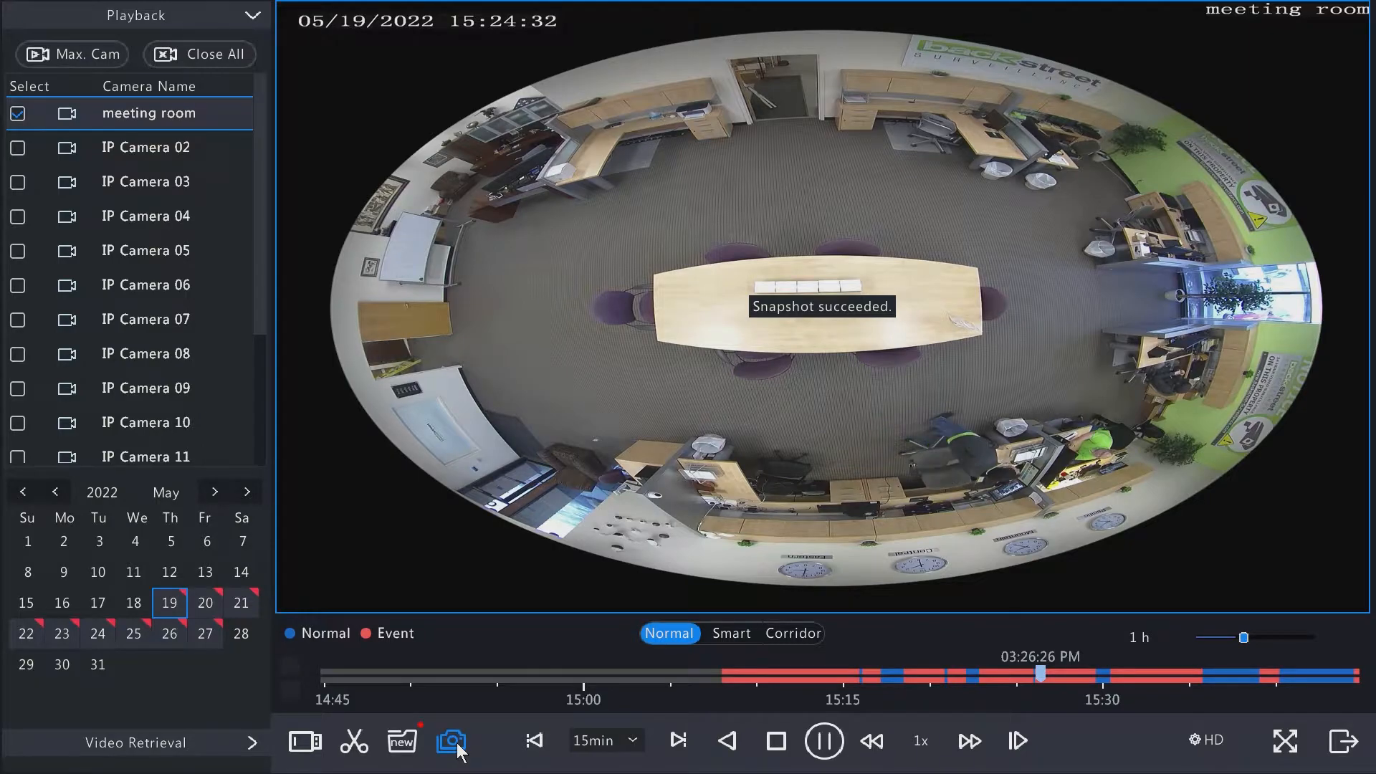
mouse_move(354, 742)
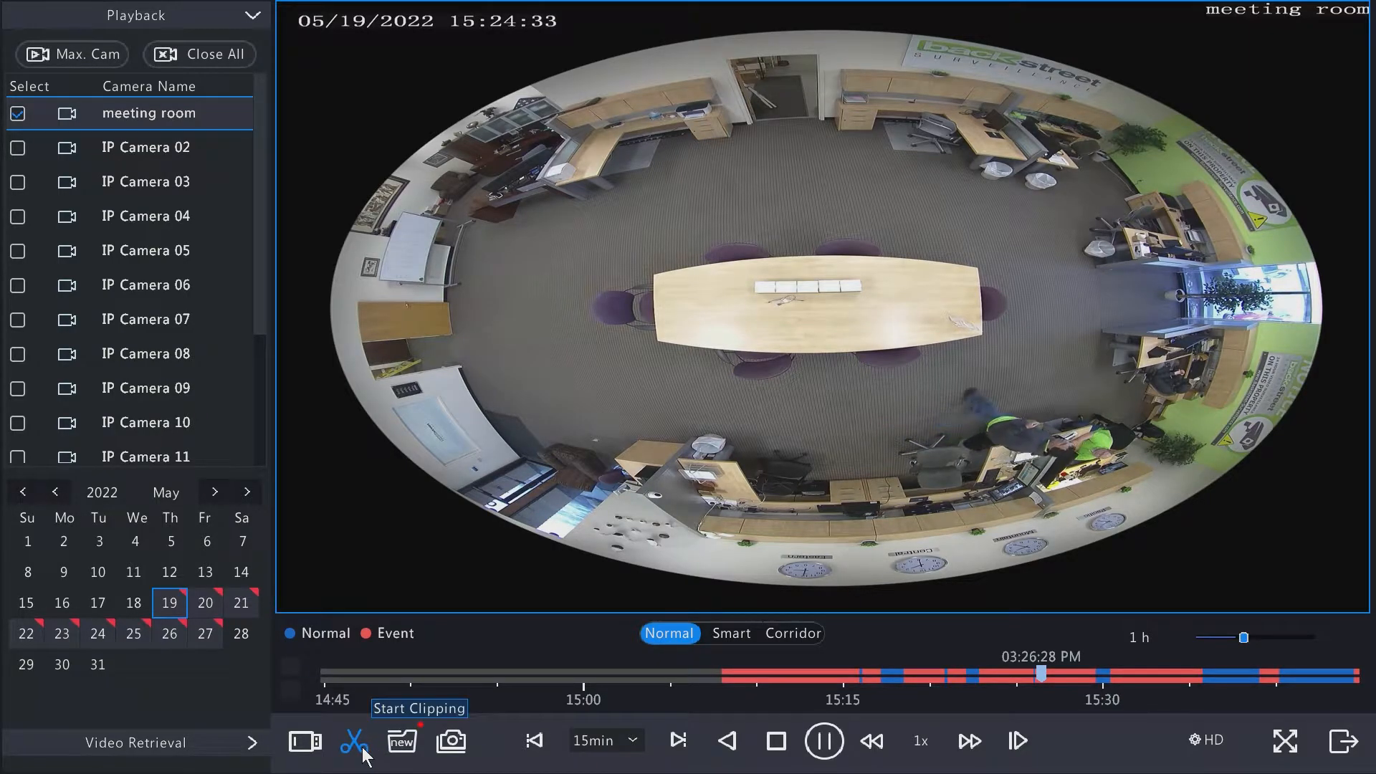
mouse_move(401, 742)
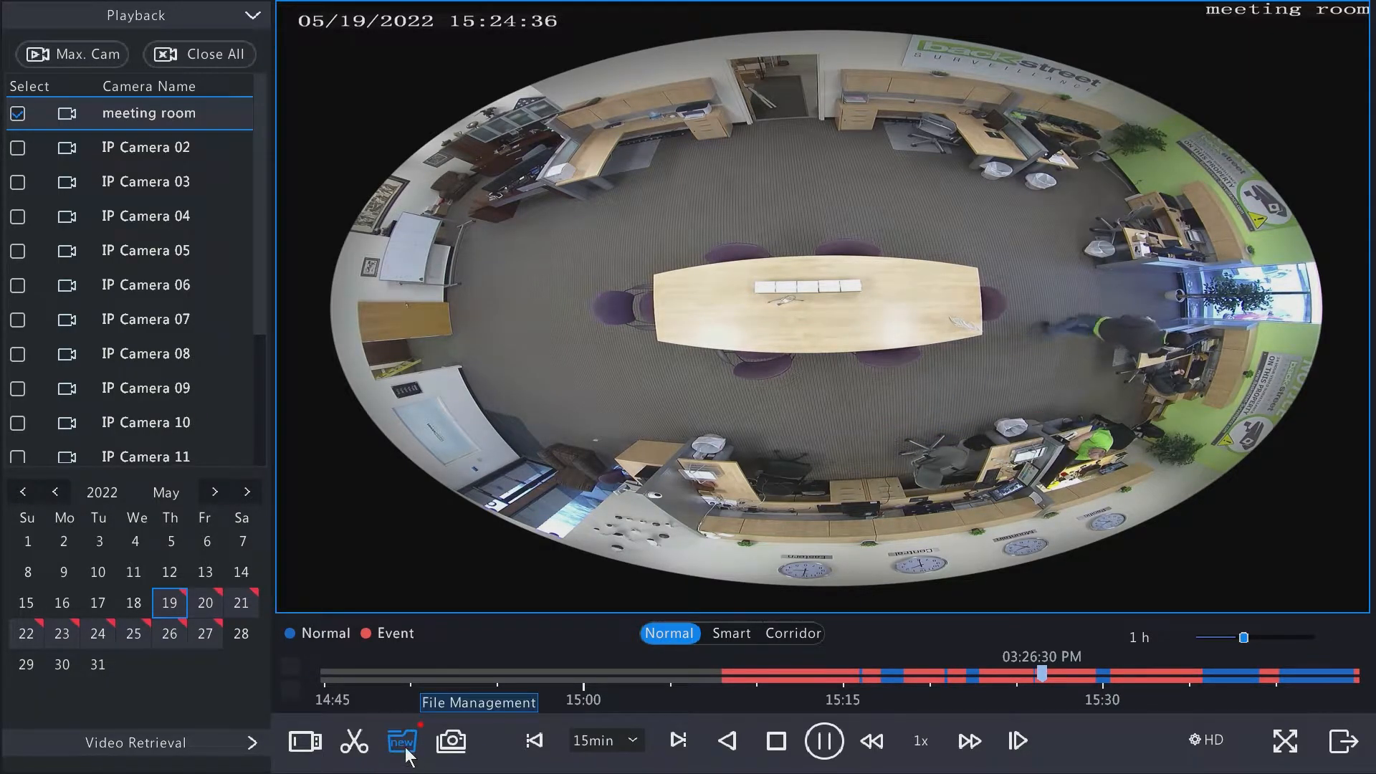
Select the D1 playback snapshot in File Management and back it up to USB-sdb1
click(402, 741)
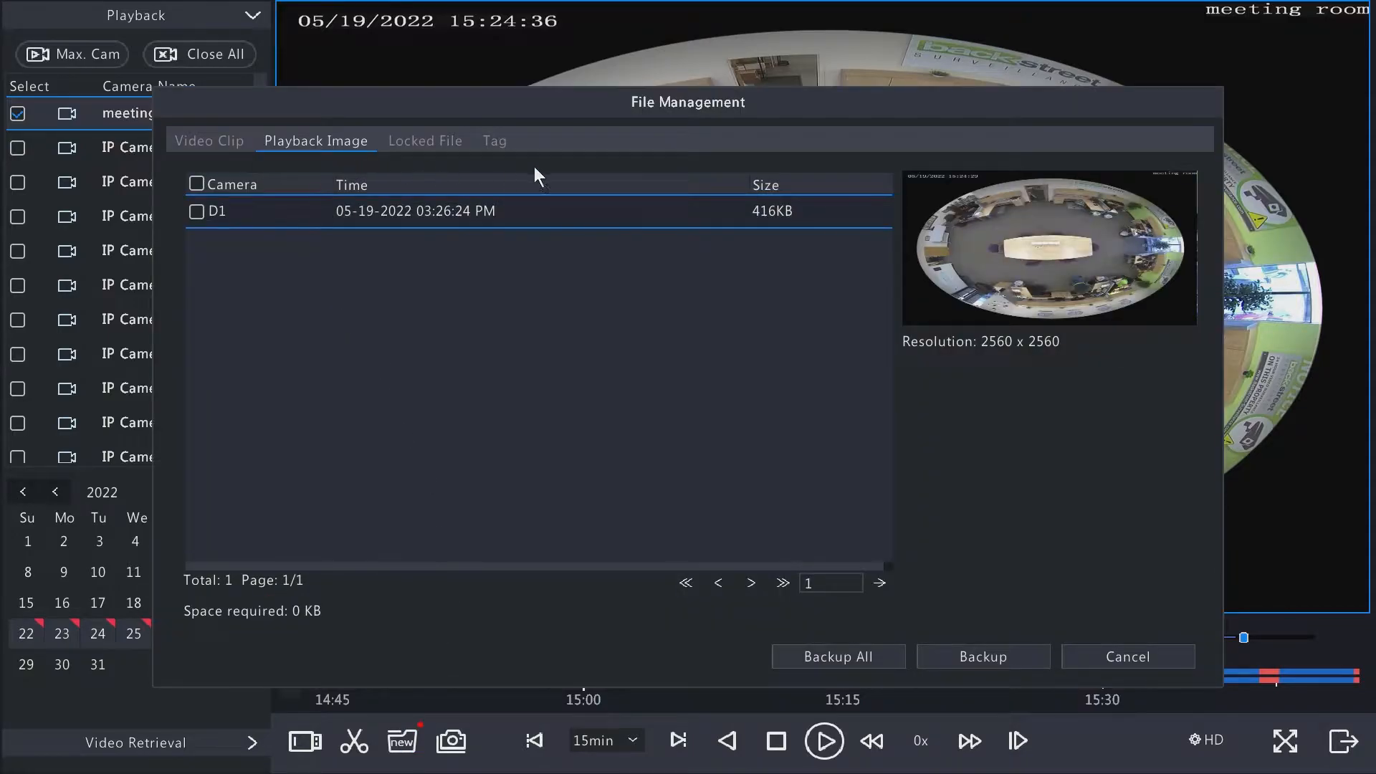
mouse_move(297, 227)
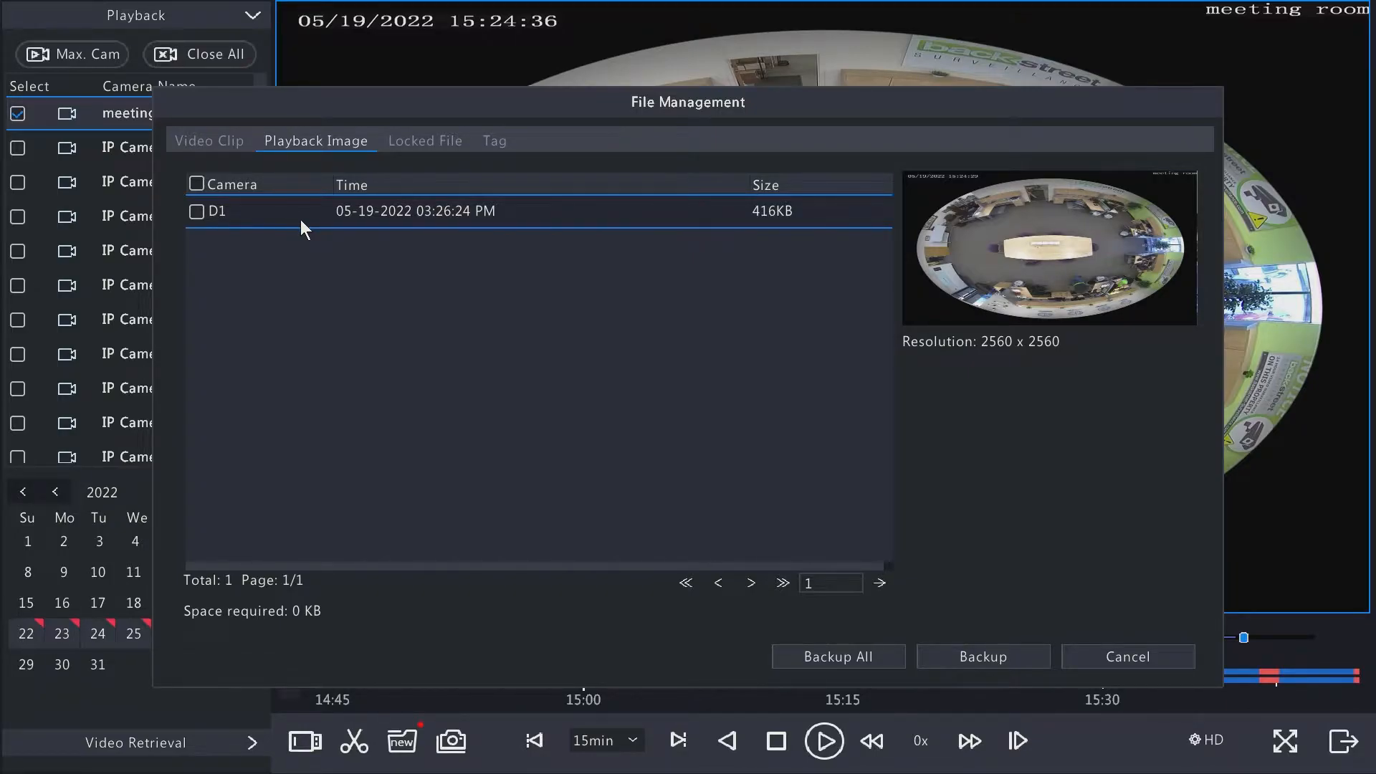
mouse_move(554, 264)
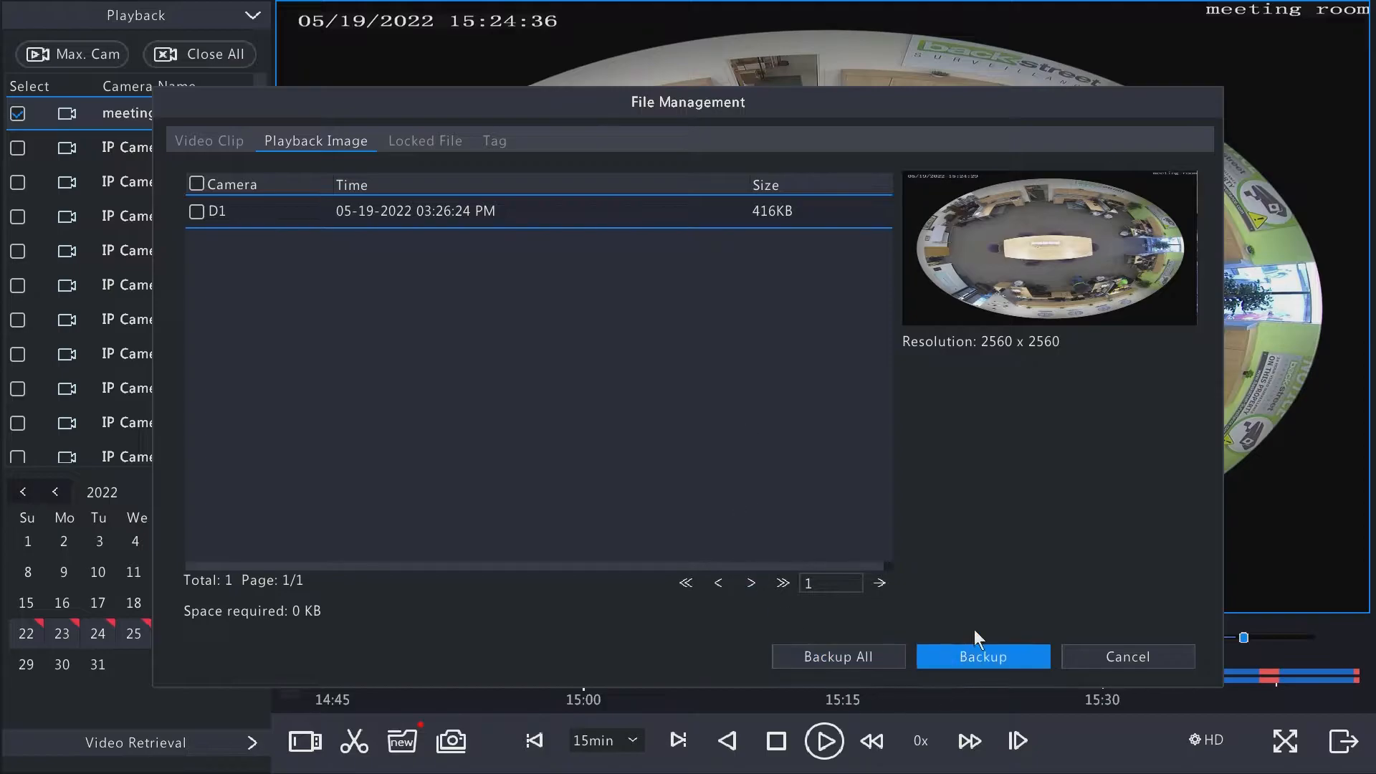
click(197, 211)
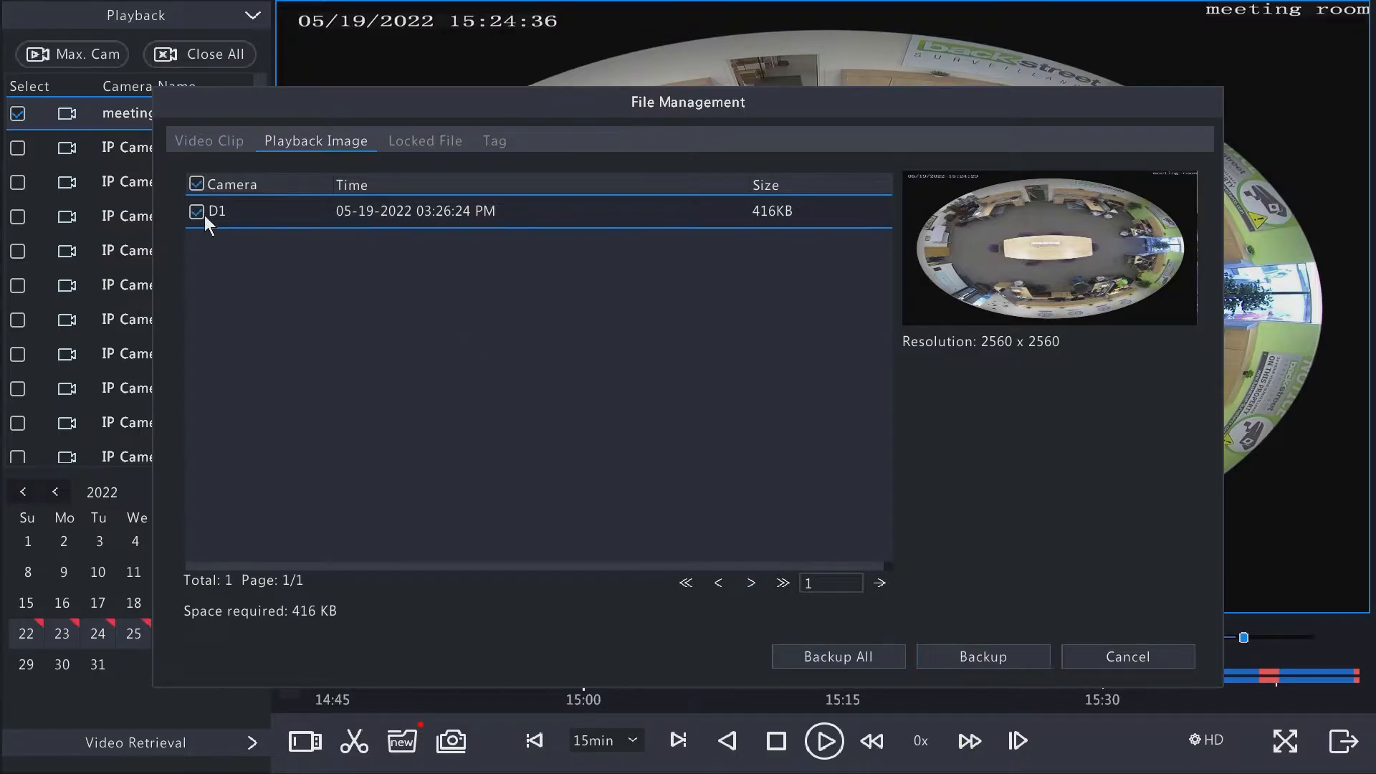
mouse_move(837, 656)
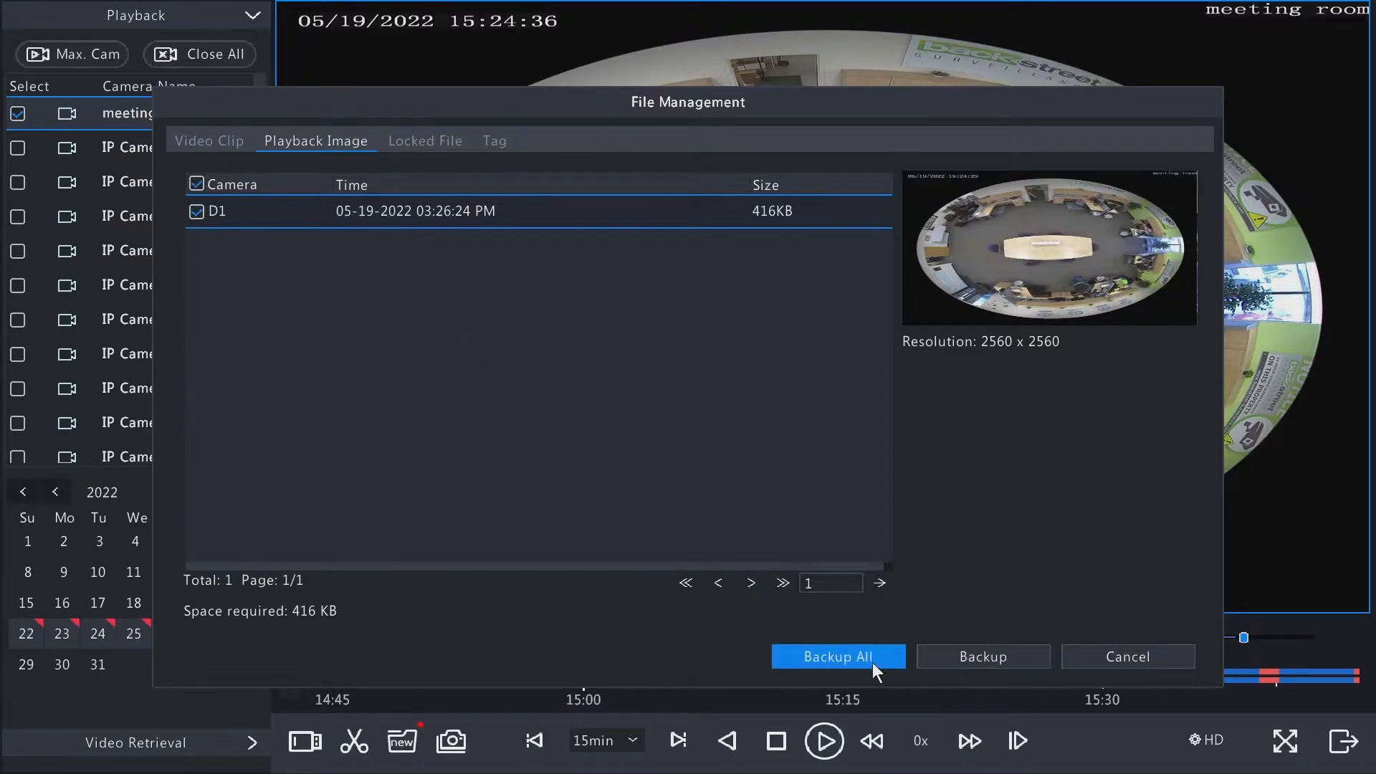
click(836, 657)
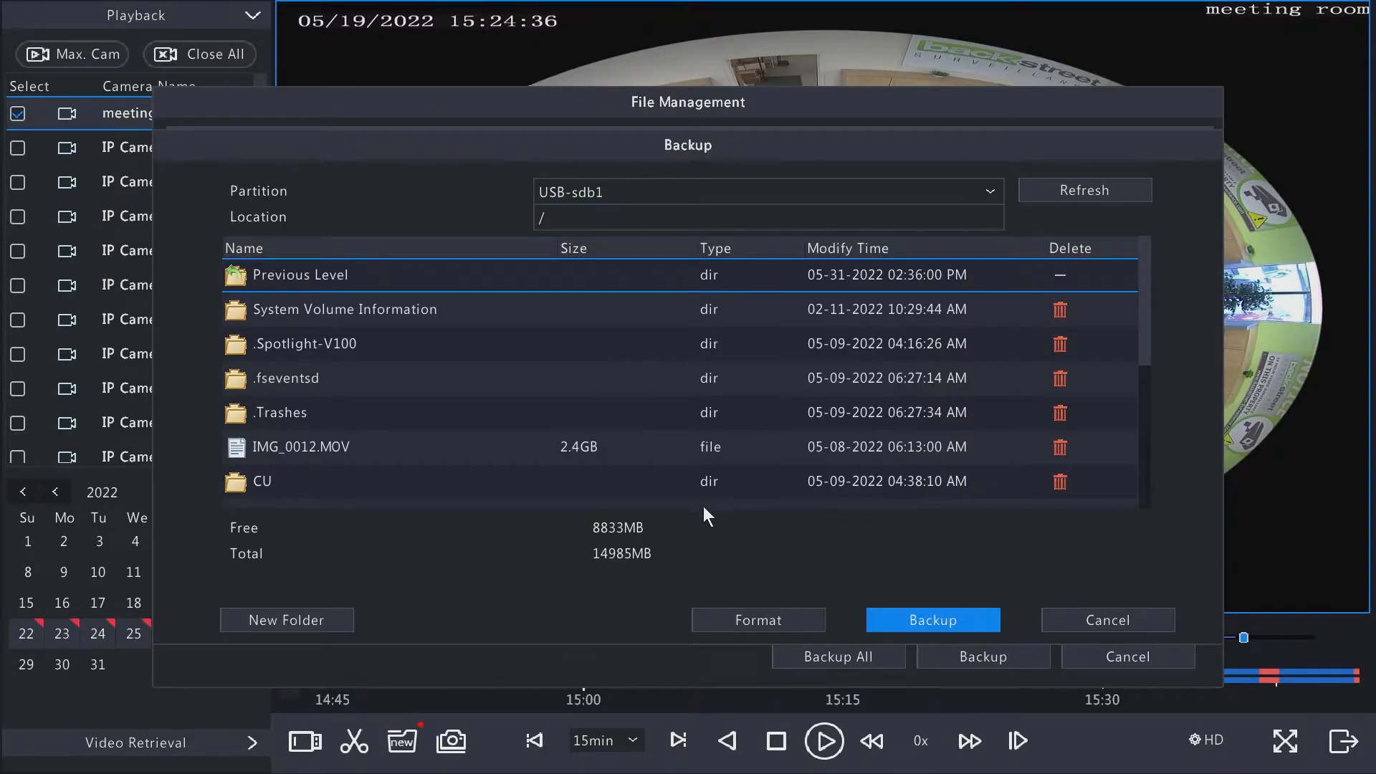
mouse_move(1159, 314)
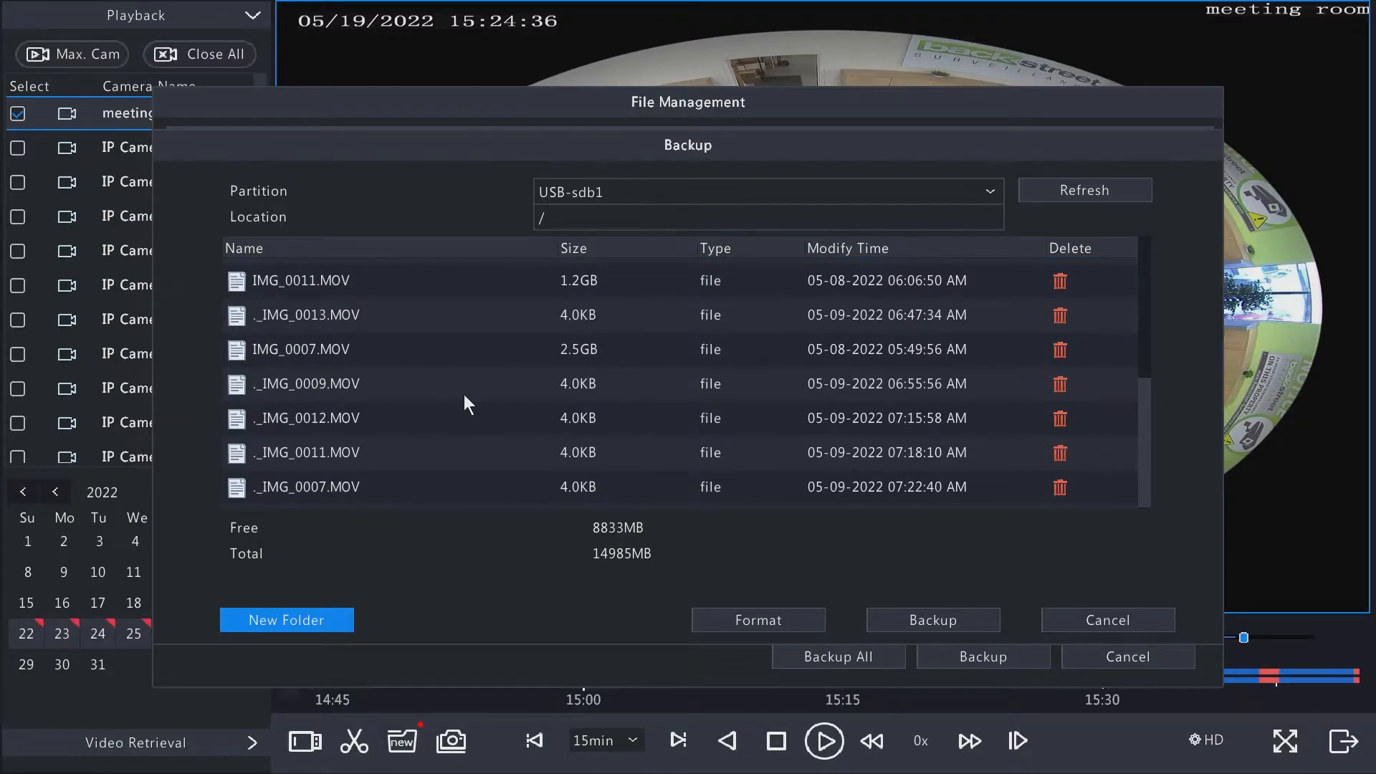
click(933, 619)
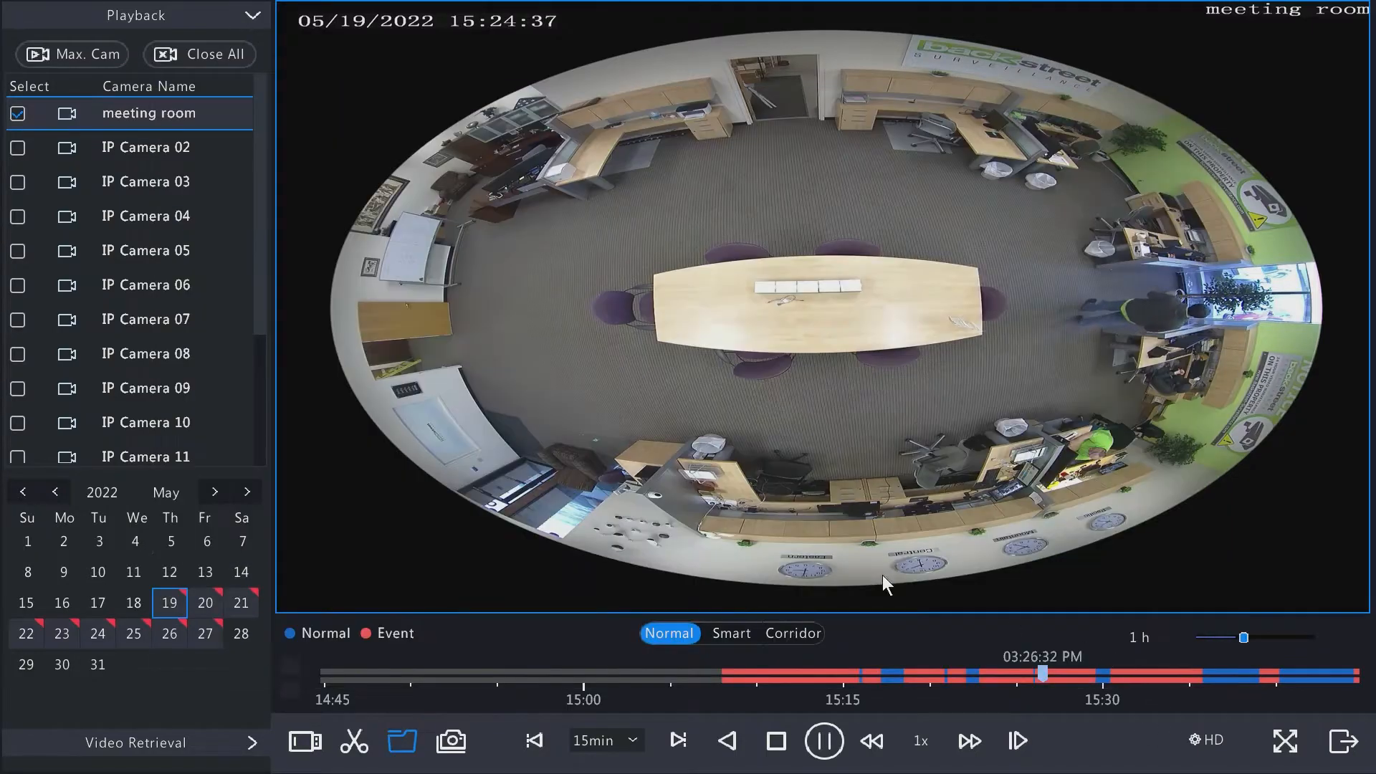
mouse_move(352, 740)
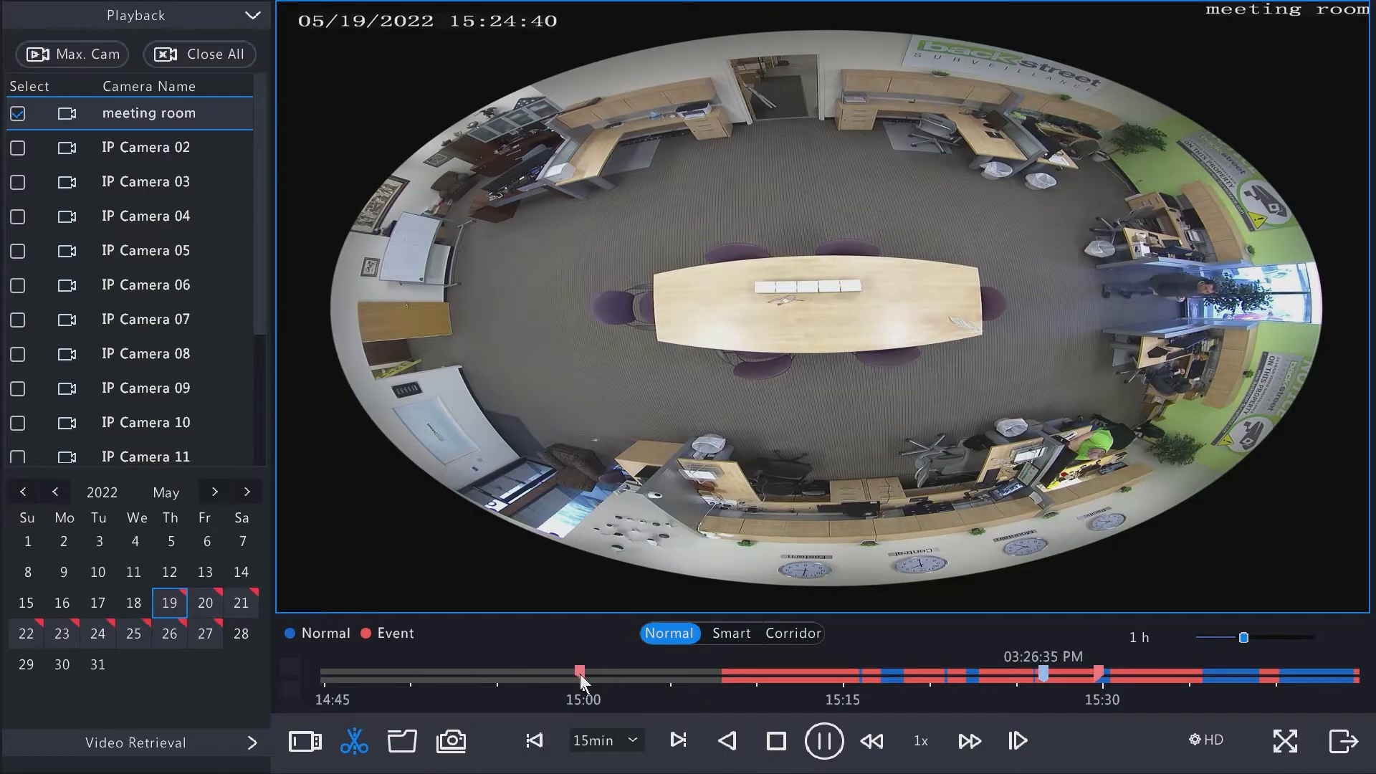
Clip the meeting-room recording from about 03:29:22 to 03:30:42 PM
click(702, 675)
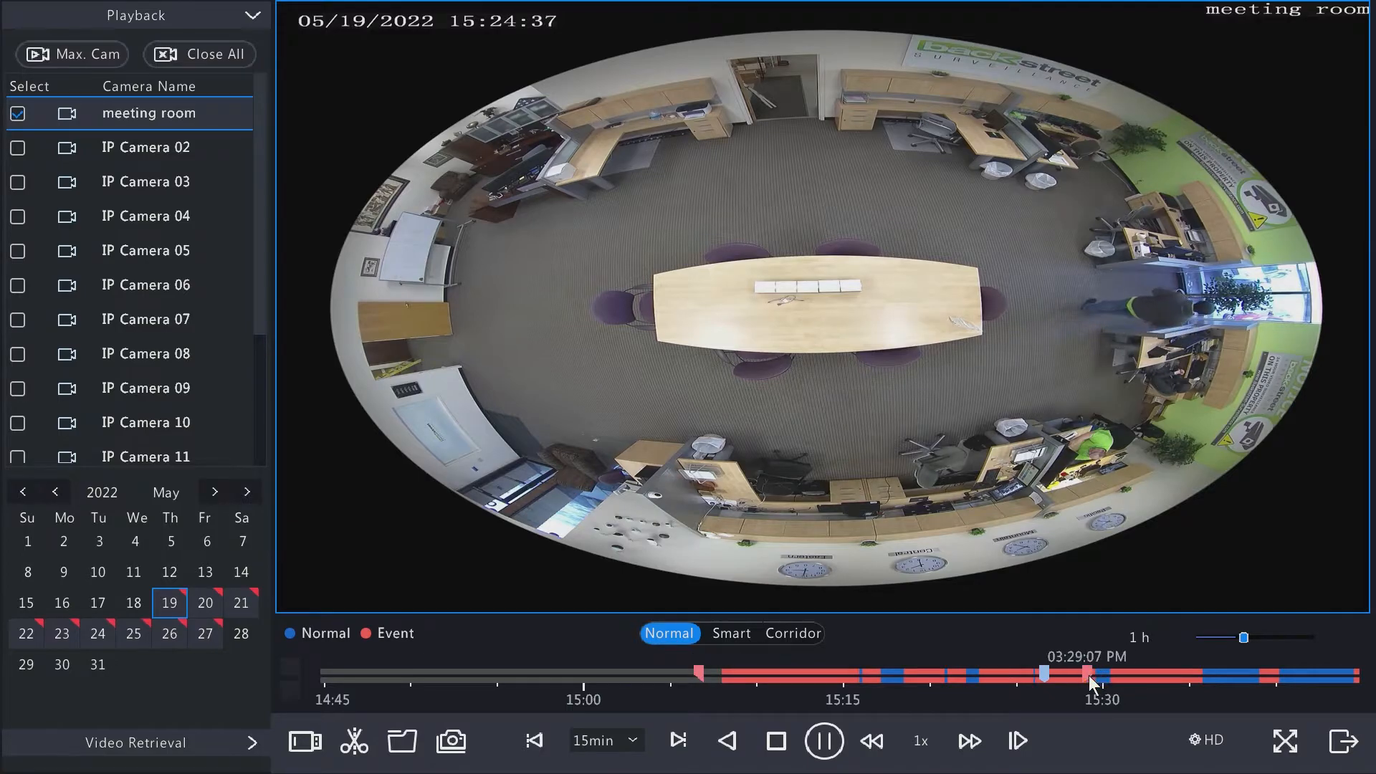
drag(1092, 674, 1045, 674)
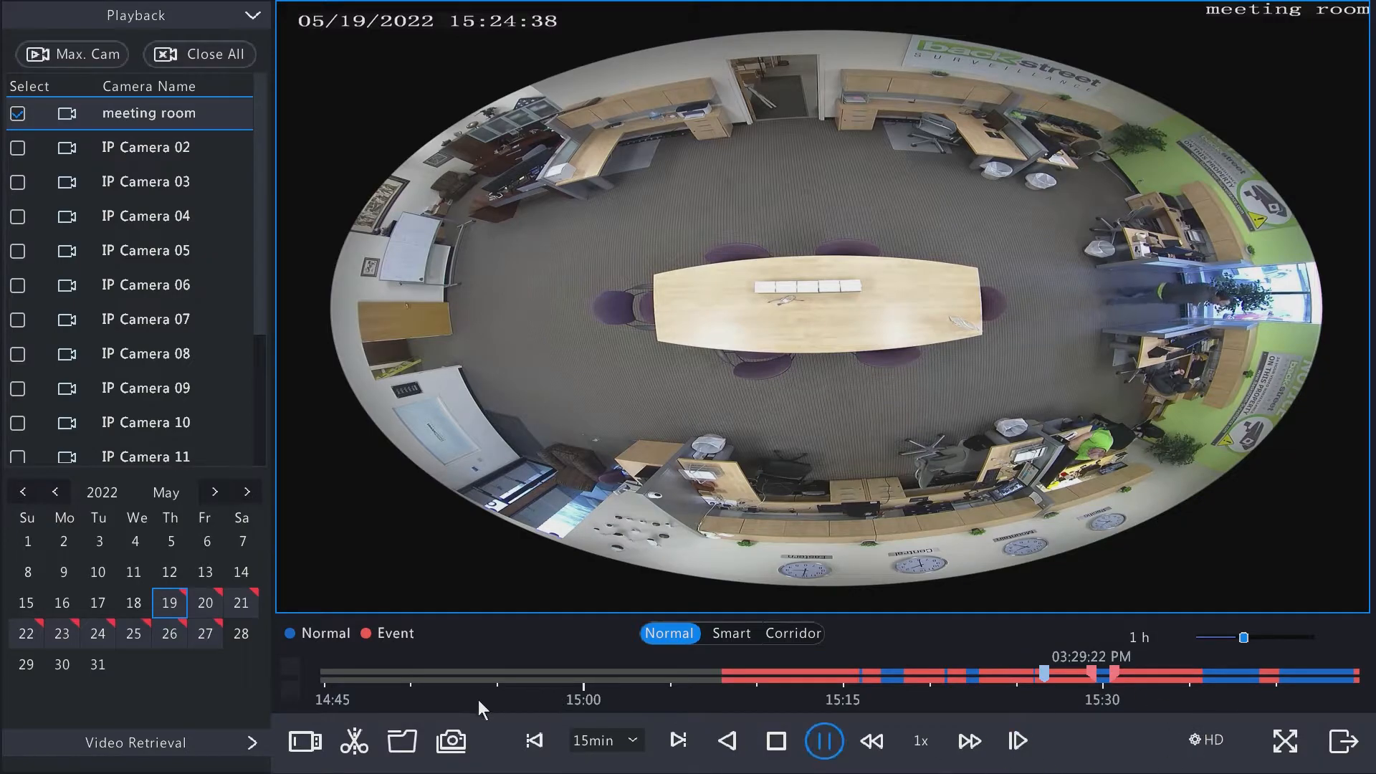
click(353, 742)
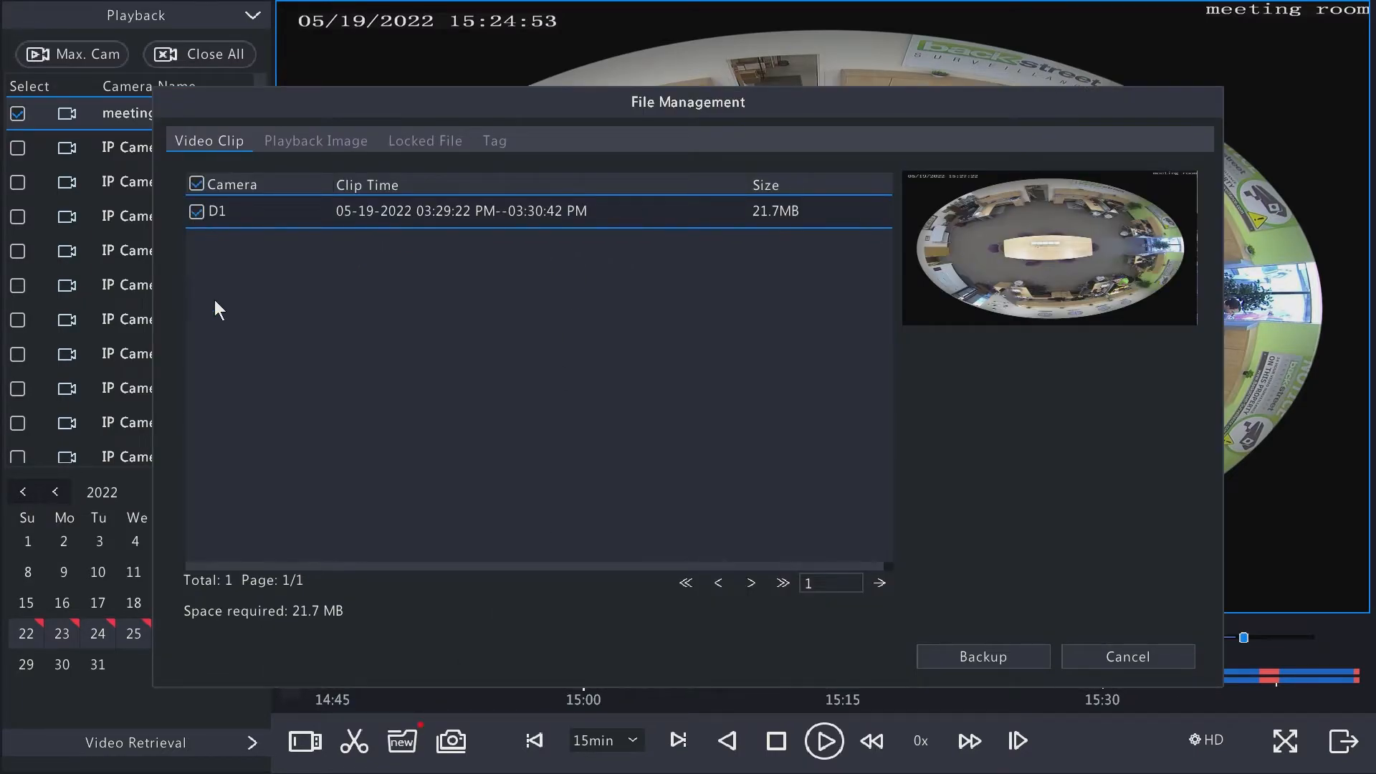
mouse_move(984, 657)
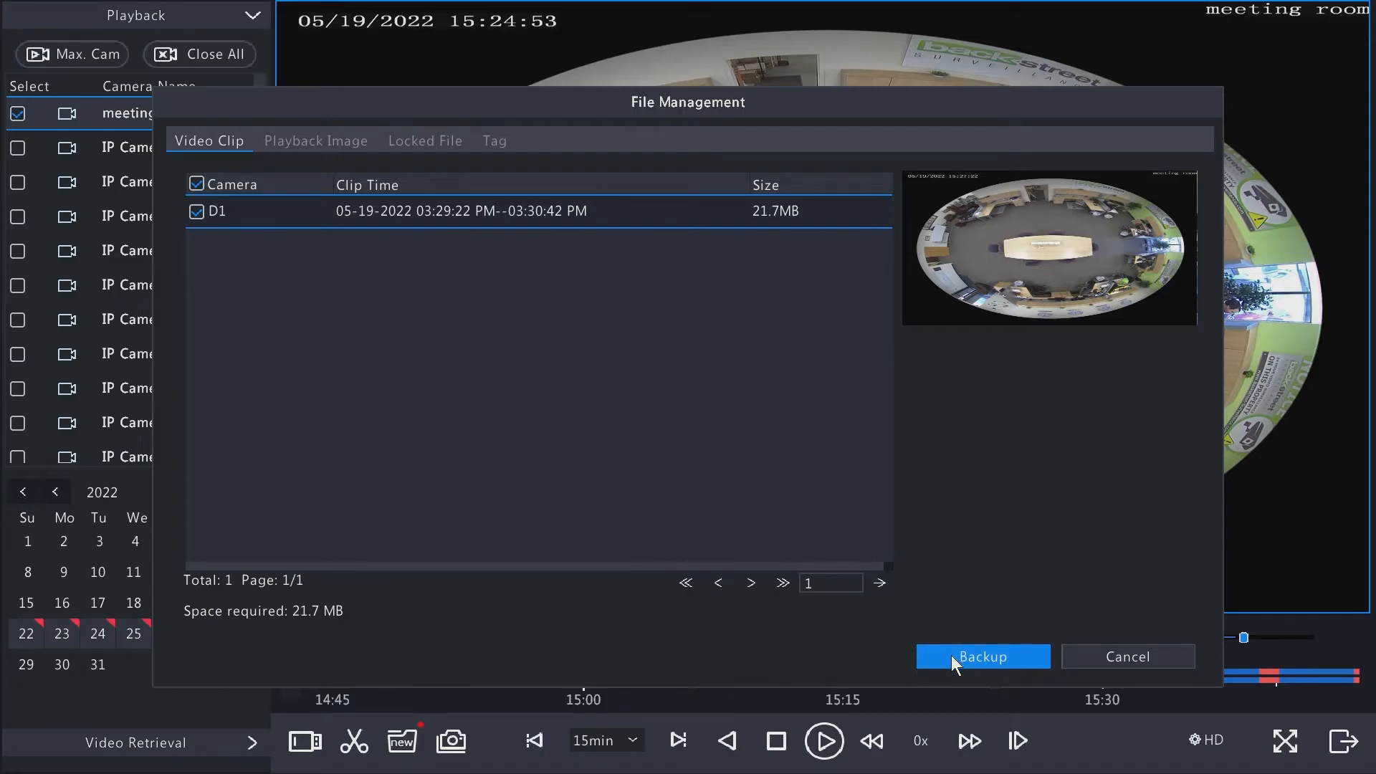
Start backing up the video clip, review the USB-sdb1 folder, then cancel
click(983, 657)
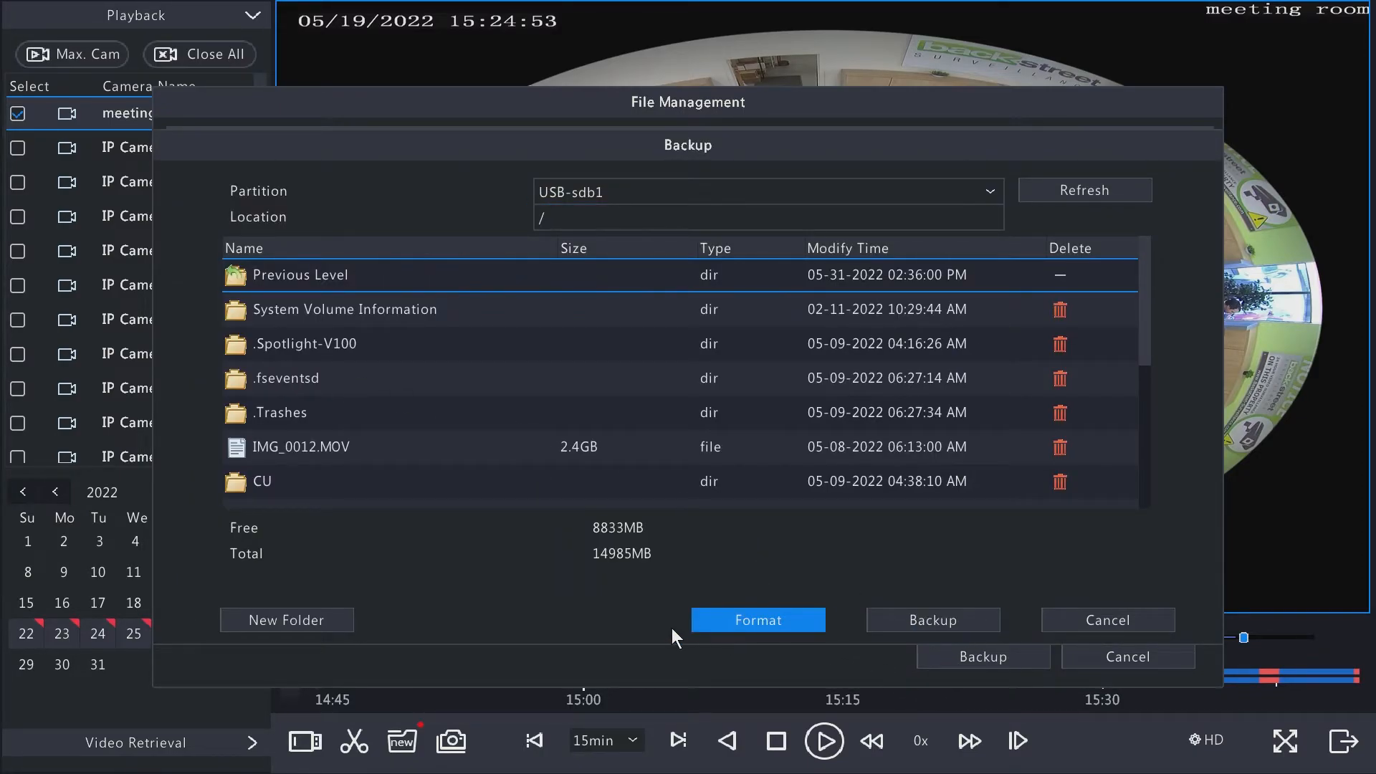
mouse_move(783, 635)
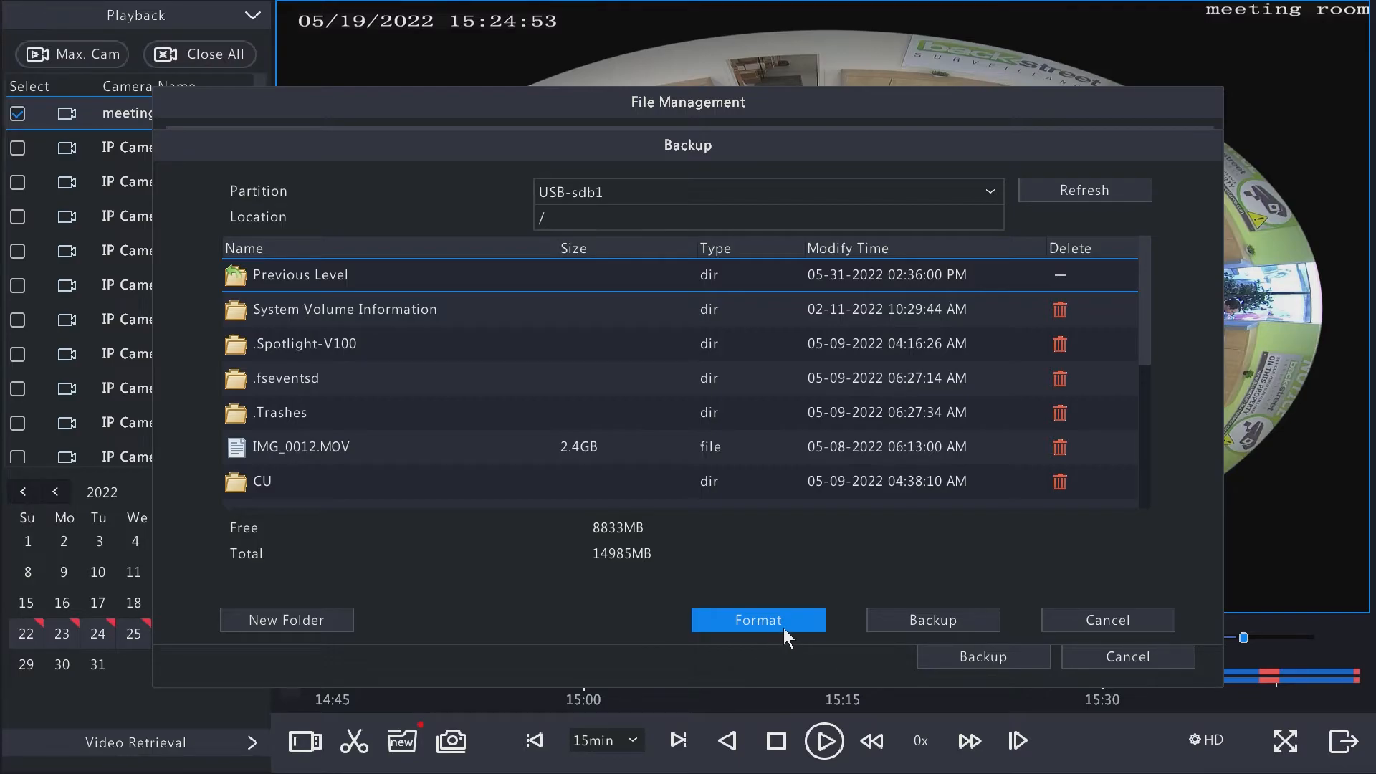
mouse_move(780, 634)
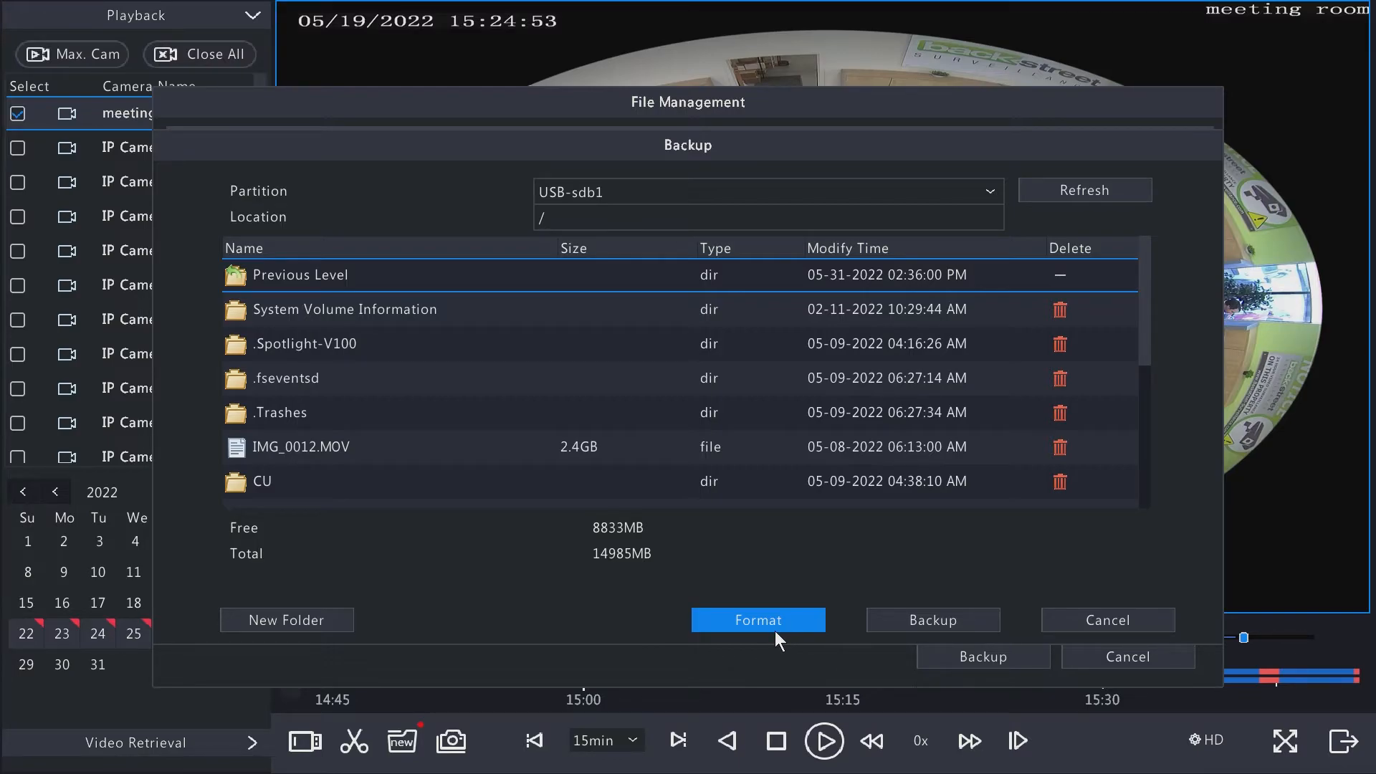
mouse_move(757, 637)
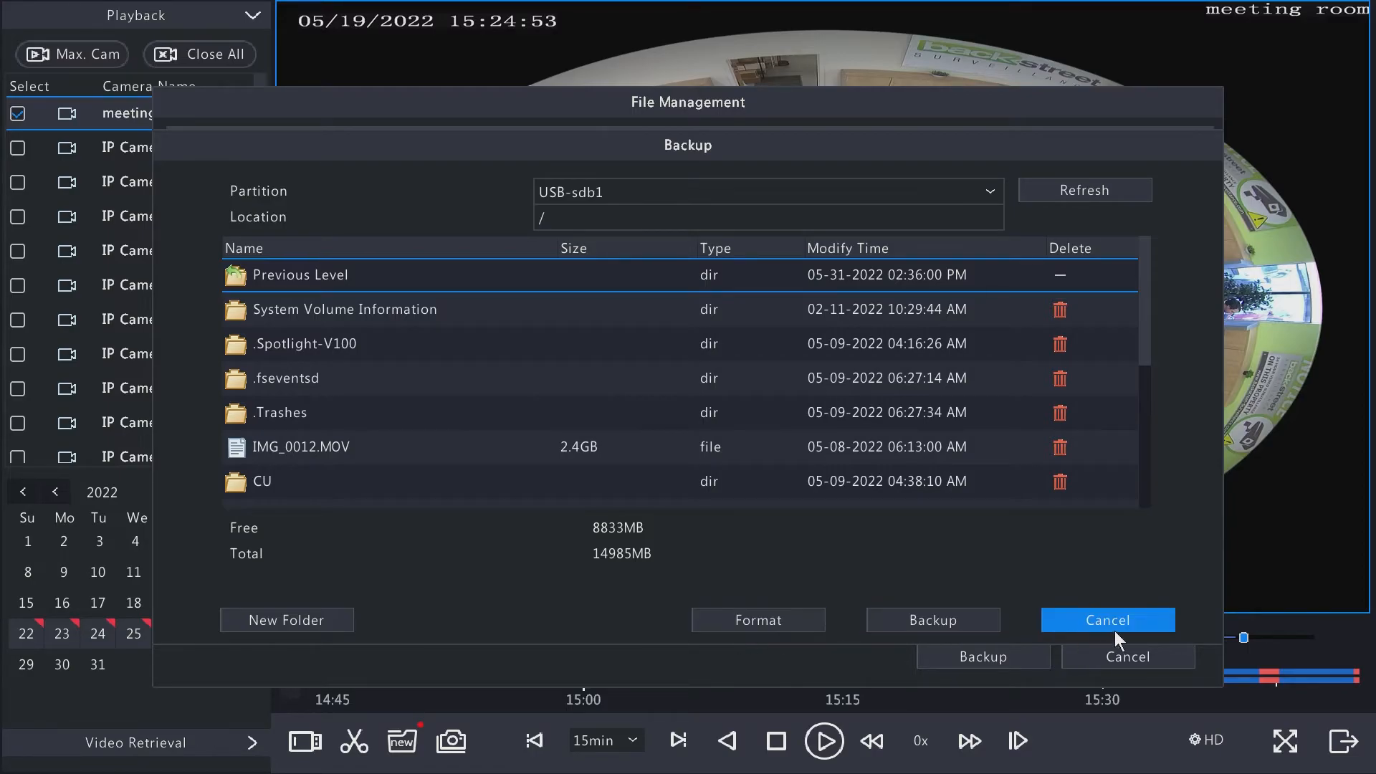
click(1107, 619)
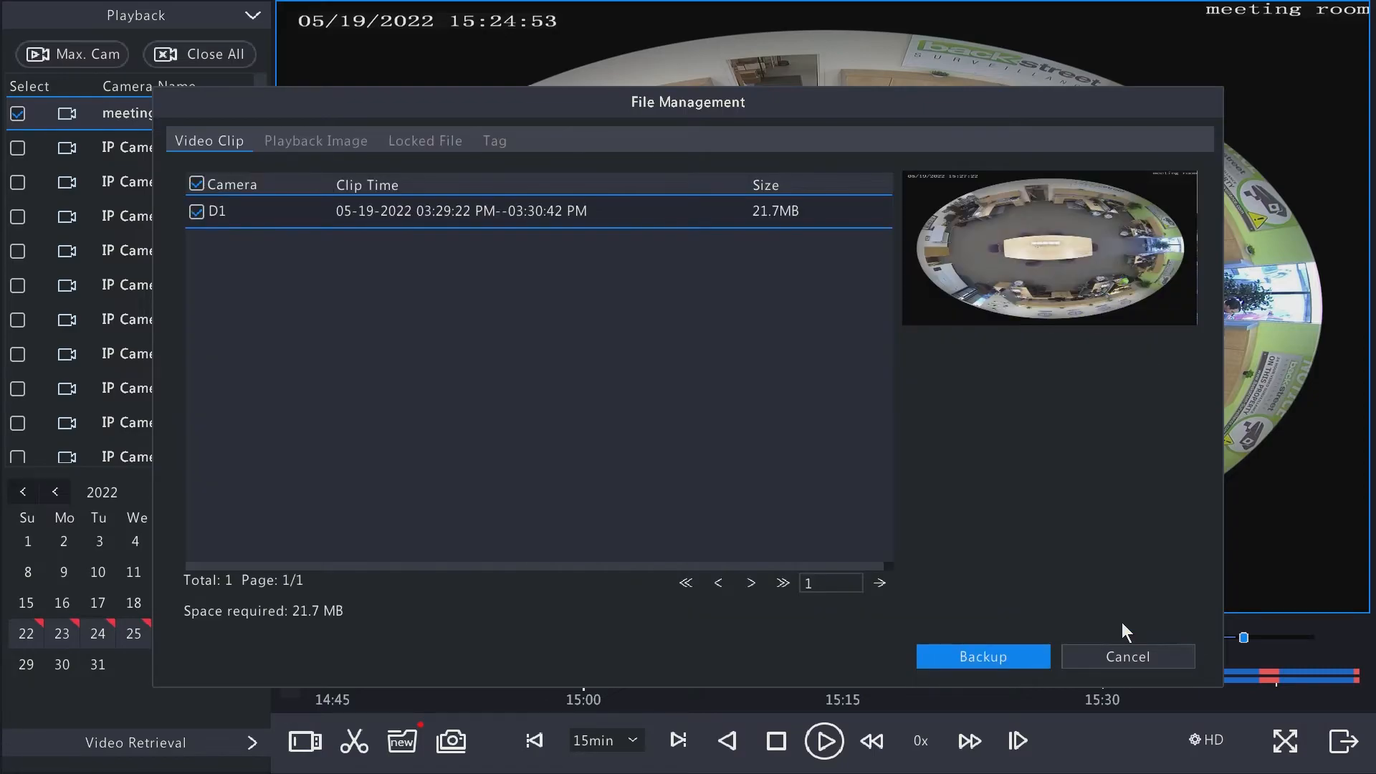
Leave File Management, dismiss the unsaved images prompt and browse External Files on the USB drive
click(1127, 656)
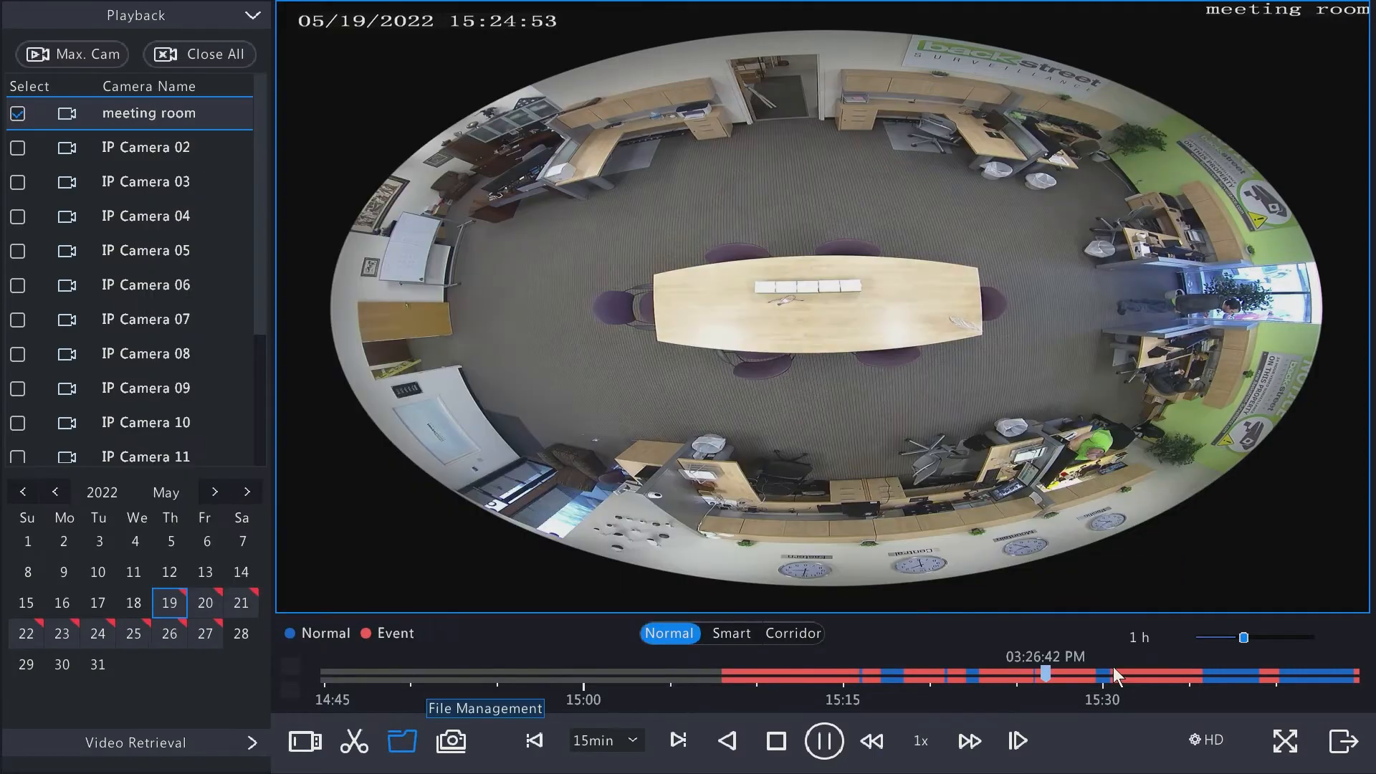
mouse_move(303, 741)
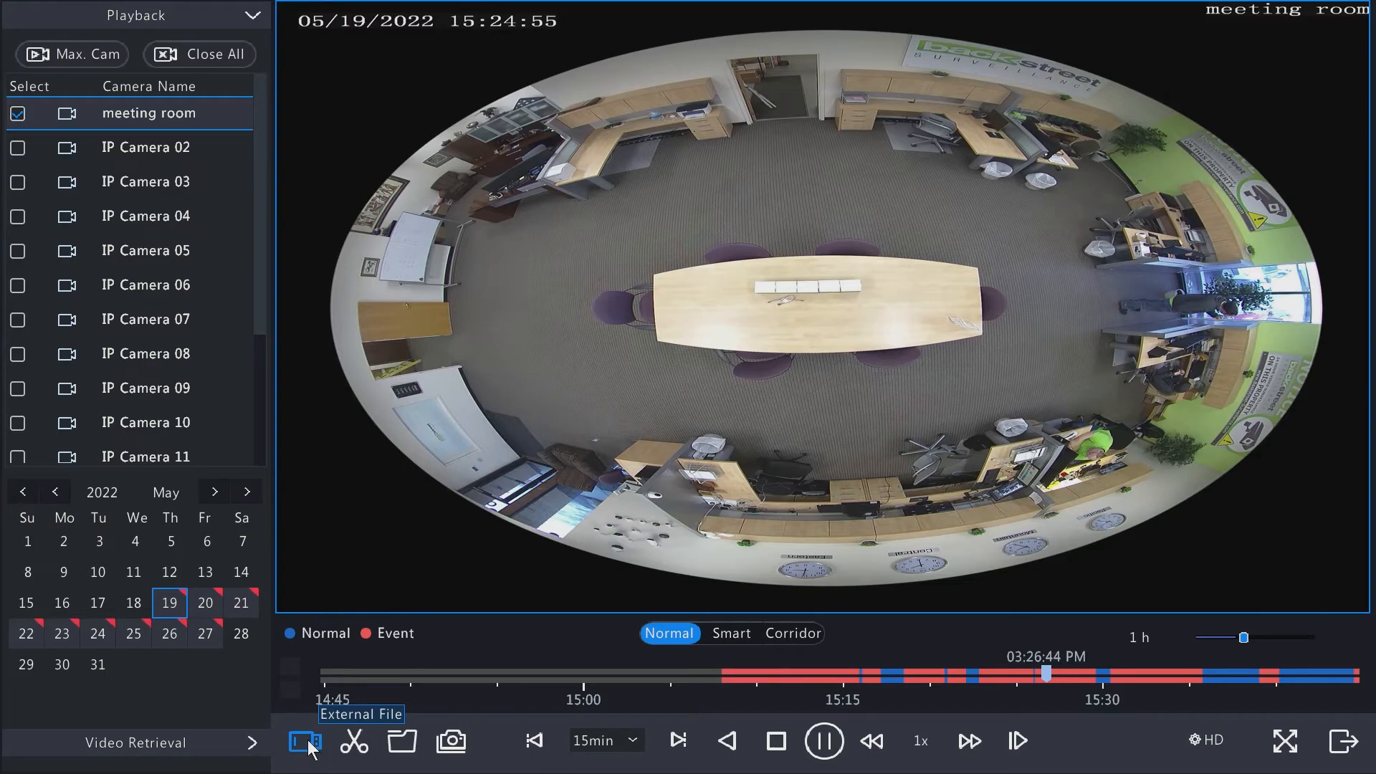
click(304, 741)
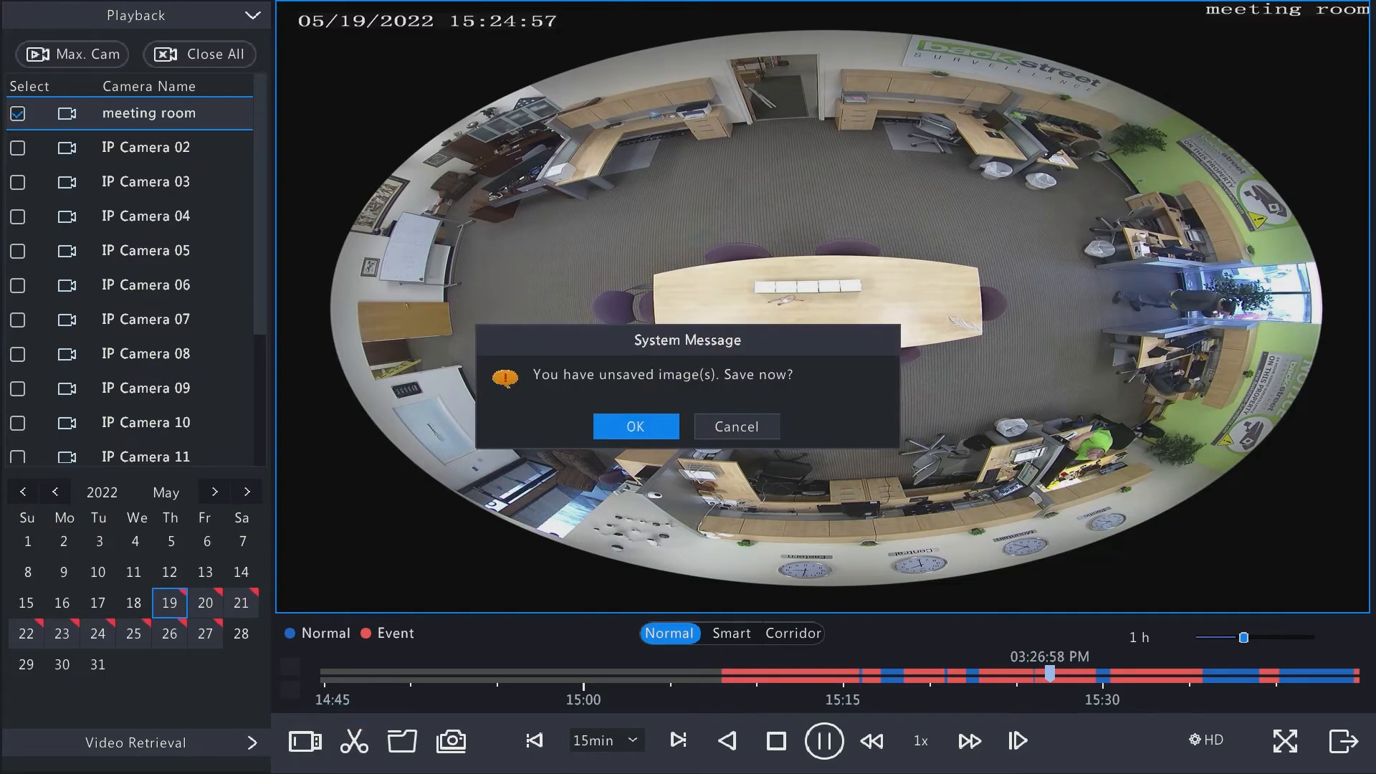
click(635, 427)
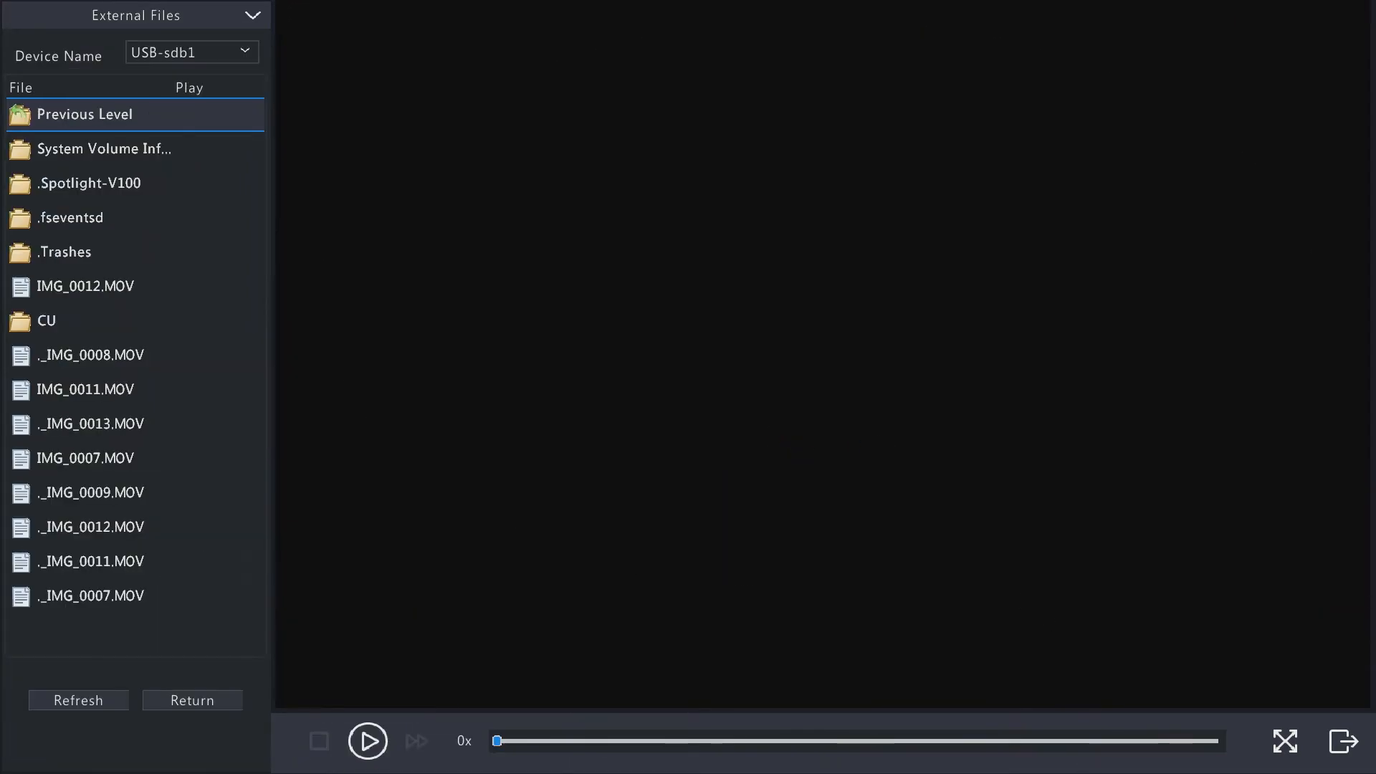
mouse_move(758, 725)
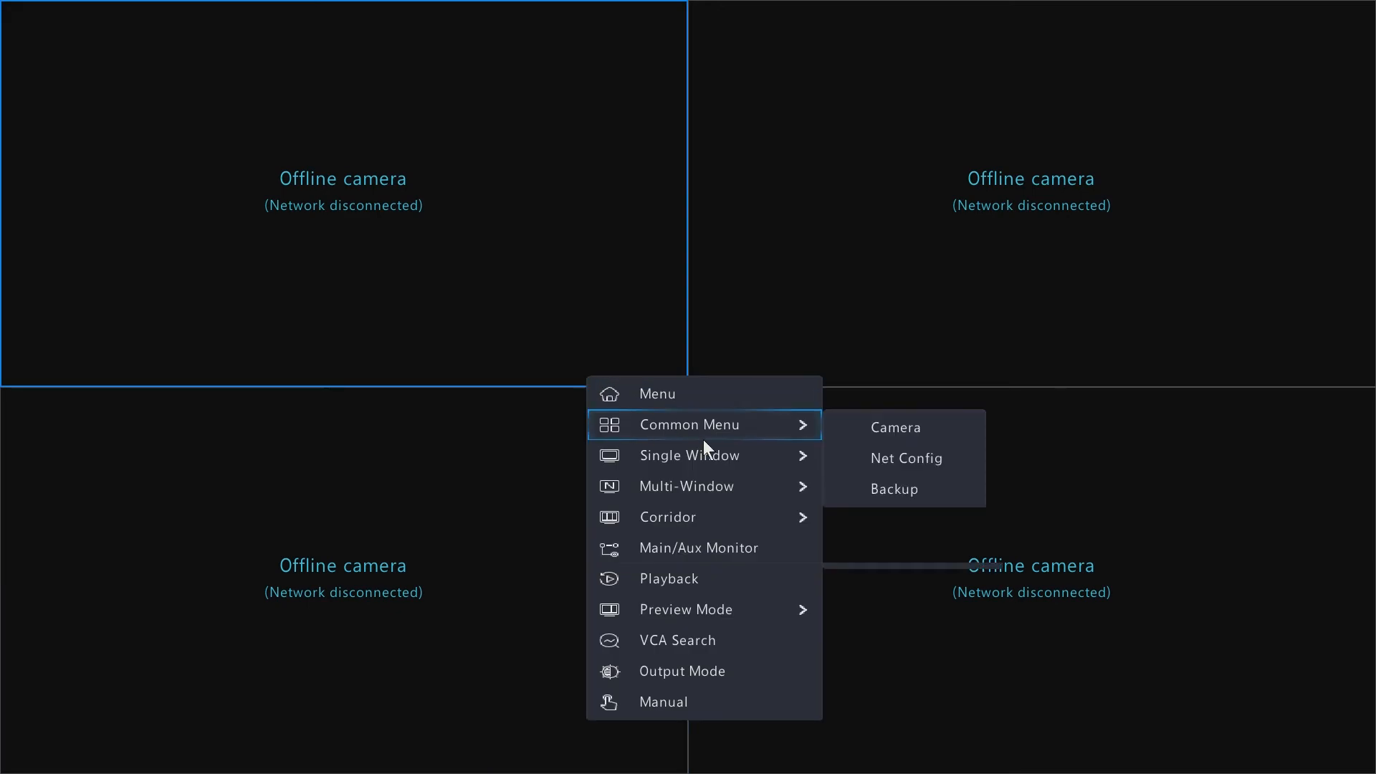
Return to playback of the meeting room camera from live view
click(669, 578)
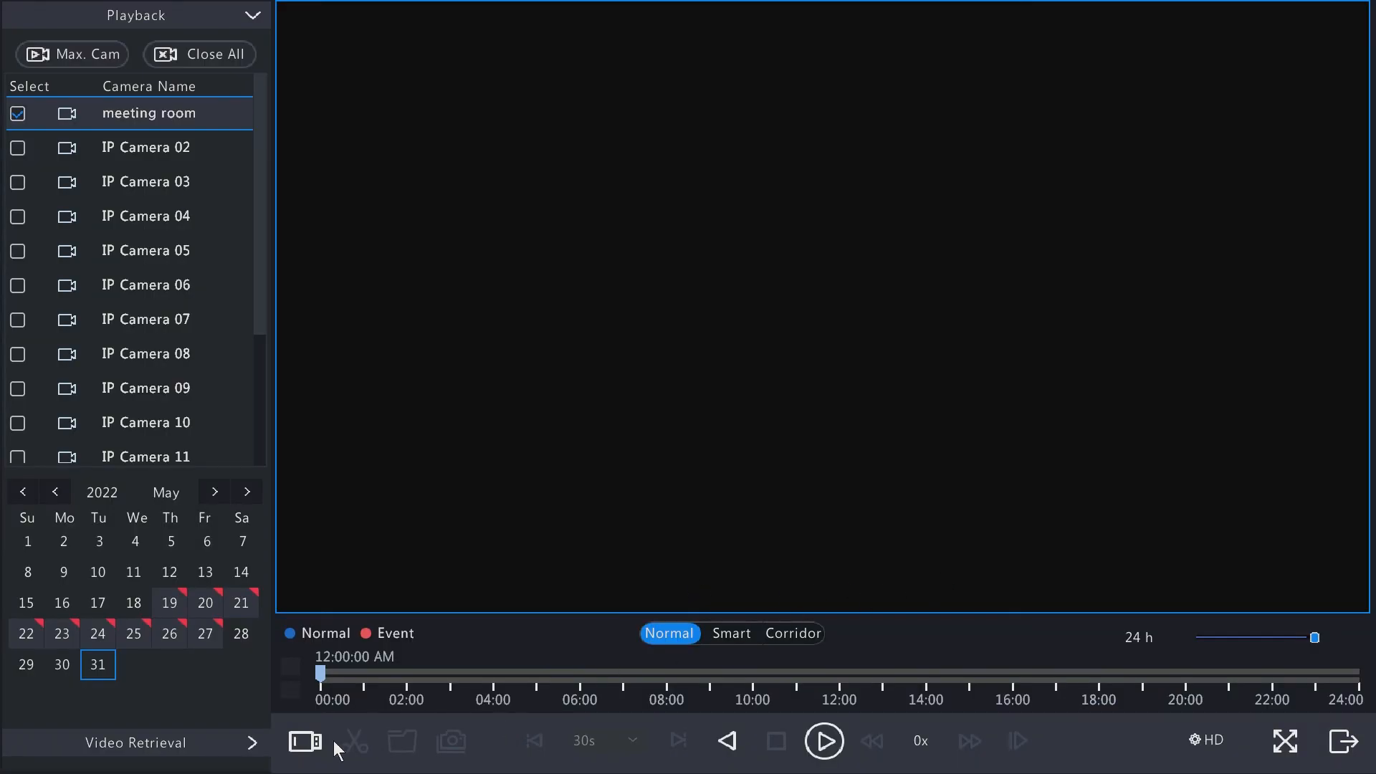
mouse_move(304, 741)
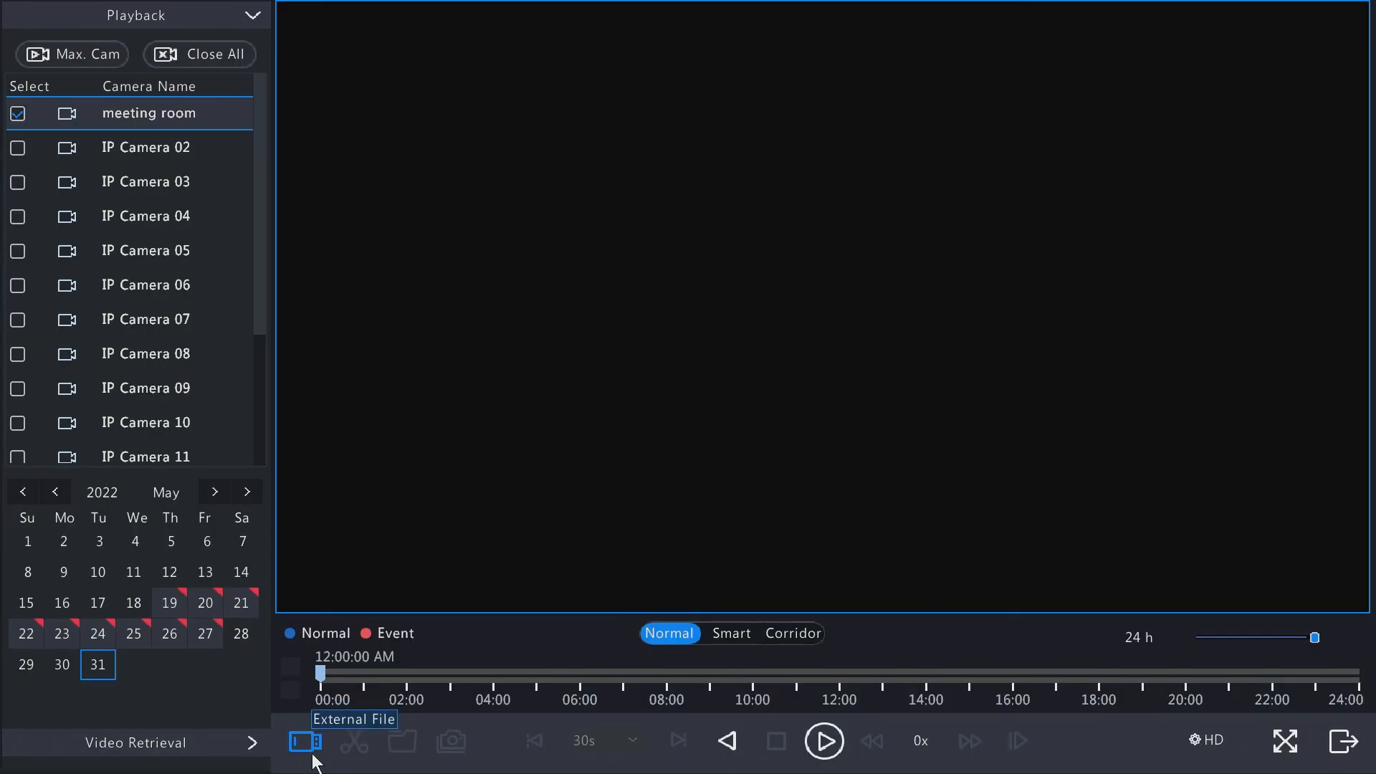